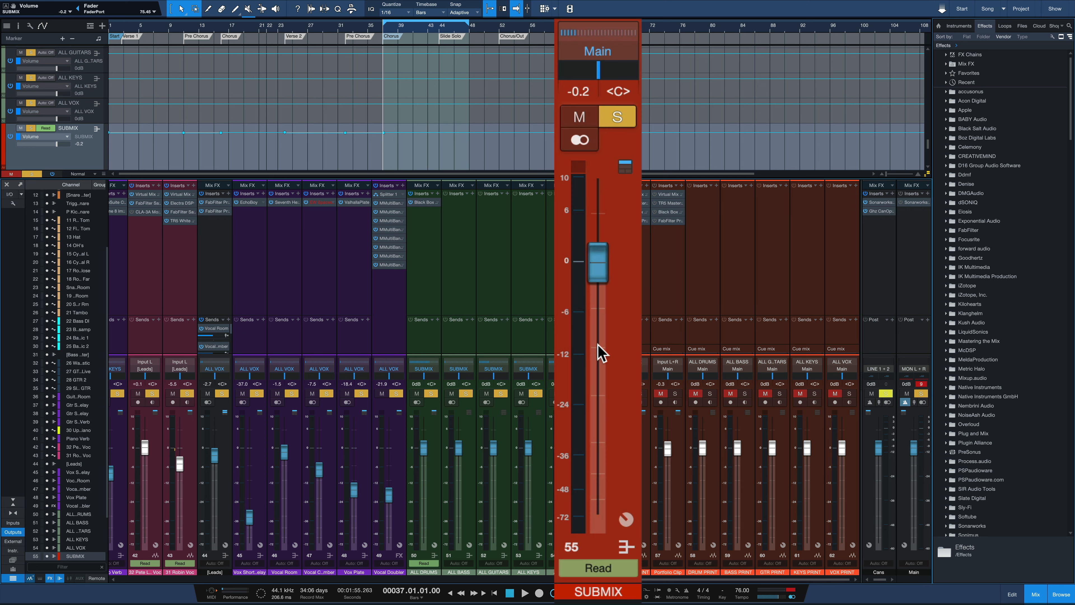
{"action": "mouse_move", "coordinate": [599, 411]}
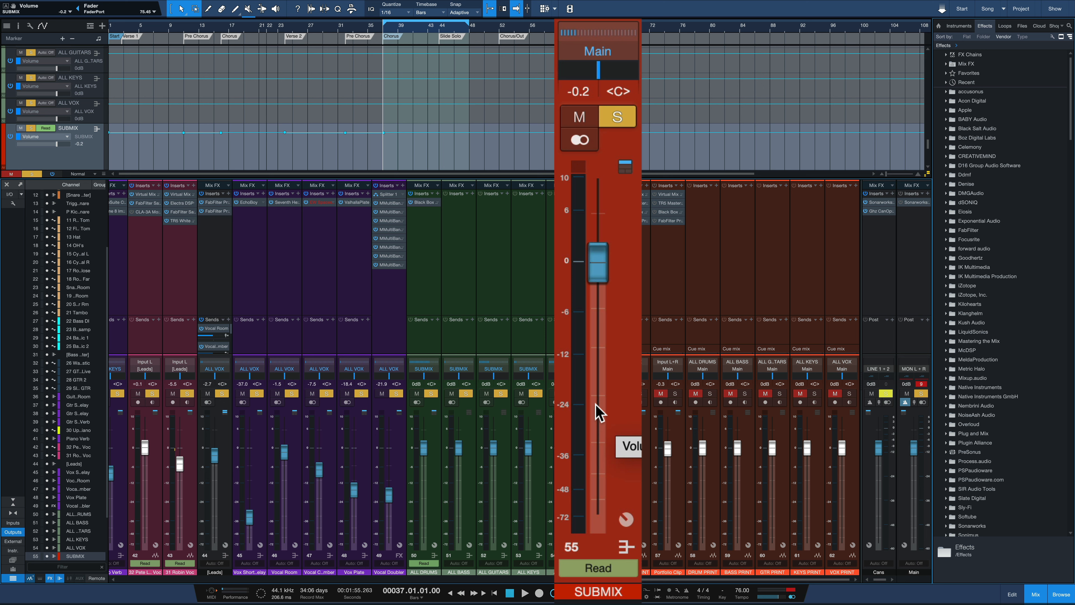
{"action": "mouse_move", "coordinate": [600, 412]}
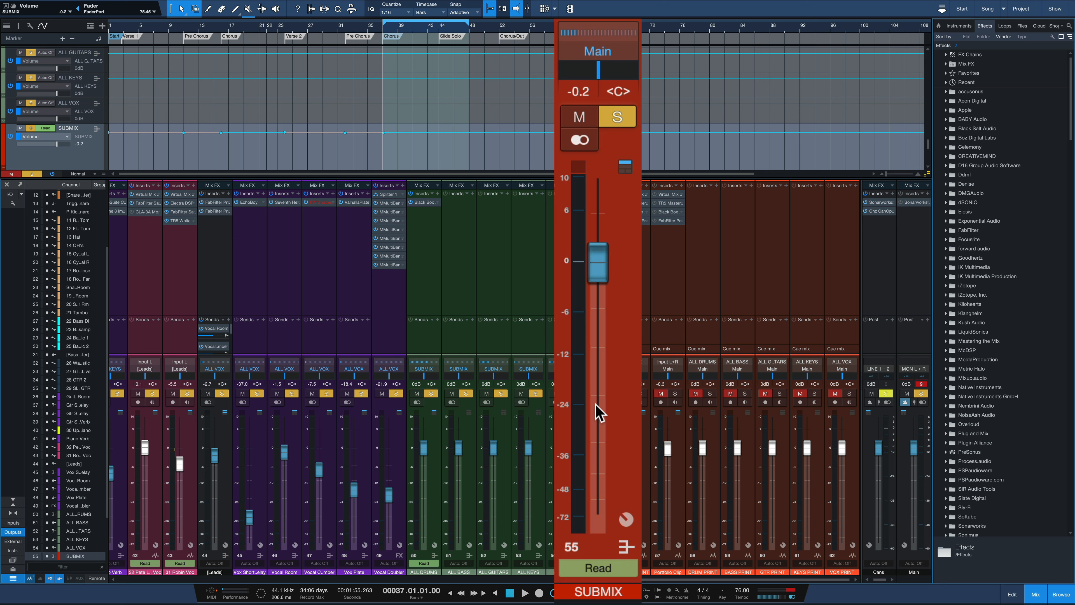
{"action": "mouse_move", "coordinate": [643, 415]}
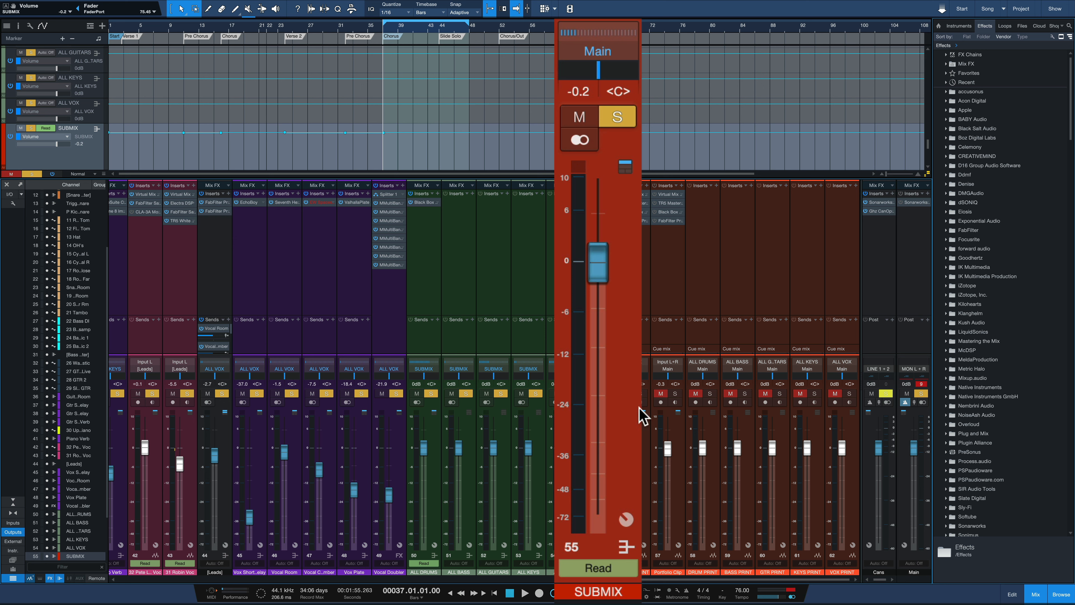
- Start playback so the song runs through the soloed SUBMIX bus at -0.2
{"action": "left_click", "coordinate": [524, 592]}
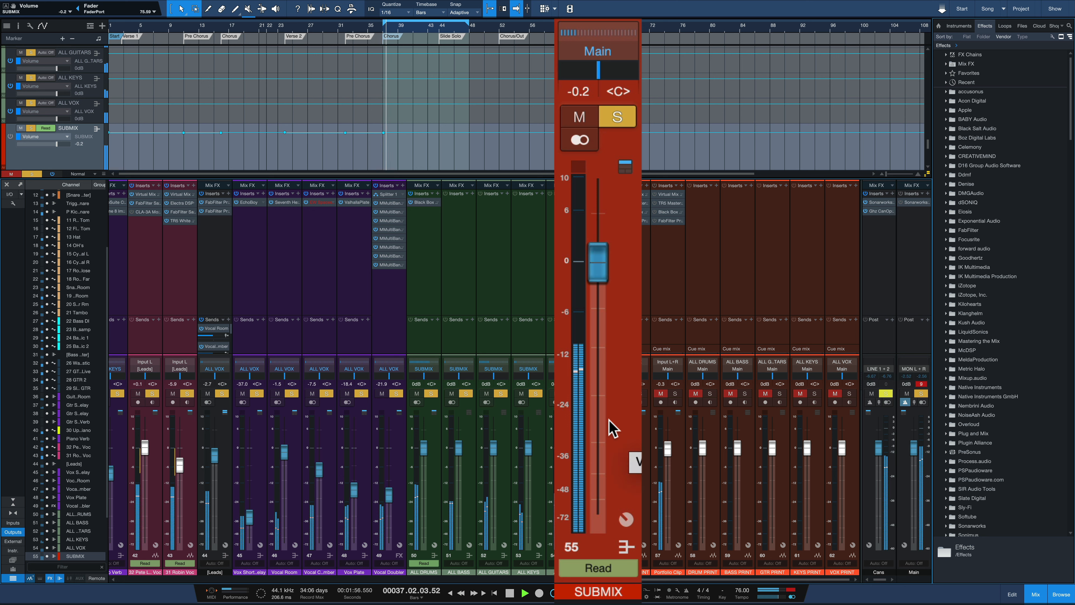